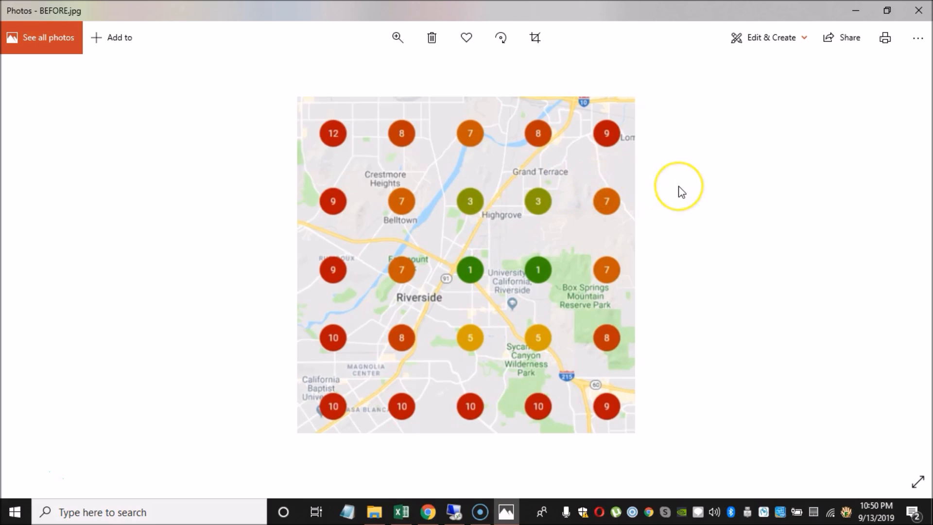
{"action": "mouse_move", "coordinate": [681, 157]}
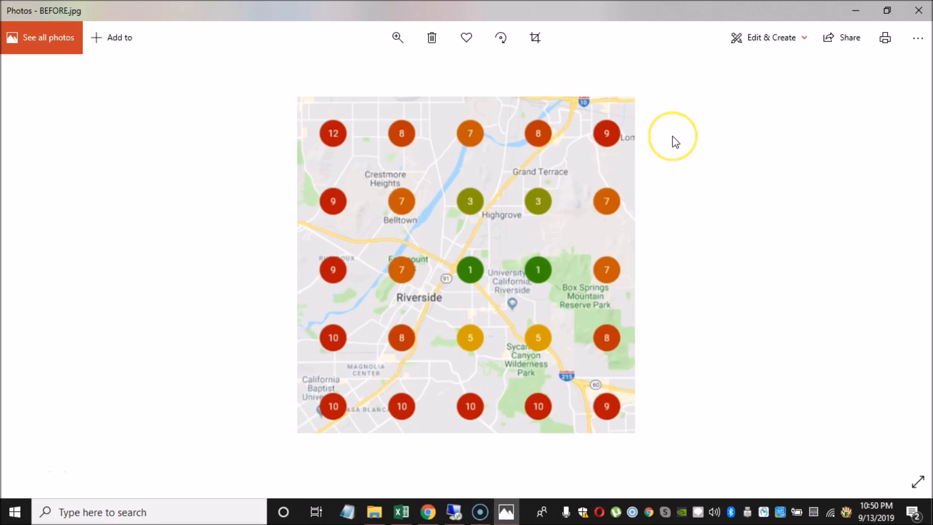
{"action": "mouse_move", "coordinate": [681, 146]}
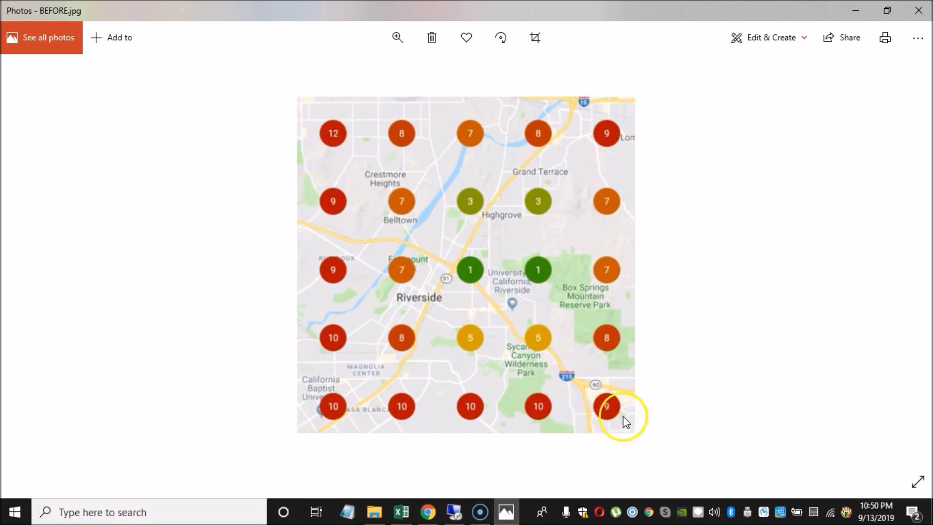
{"action": "mouse_move", "coordinate": [483, 299]}
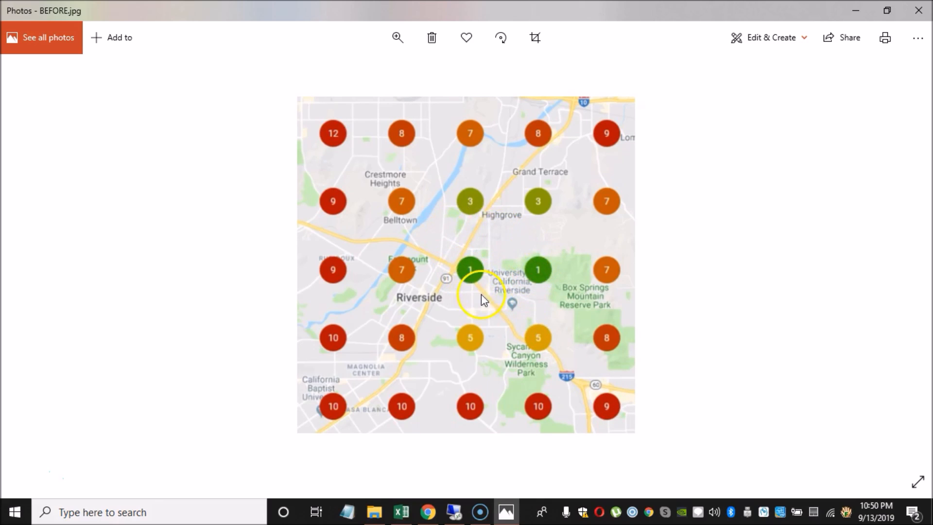
- Advance Microsoft Photos from the BEFORE map to the AFTER.jpg ranking map
{"action": "left_click", "coordinate": [900, 264]}
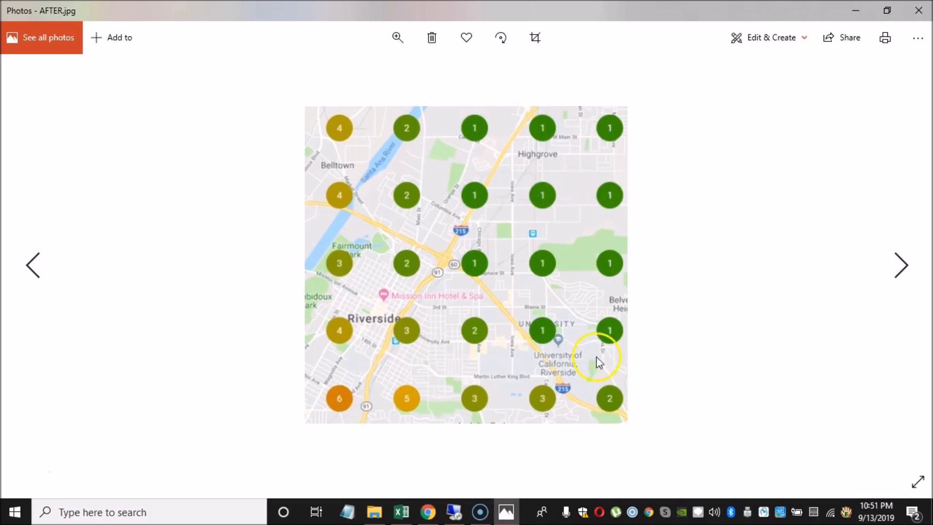
{"action": "mouse_move", "coordinate": [662, 298]}
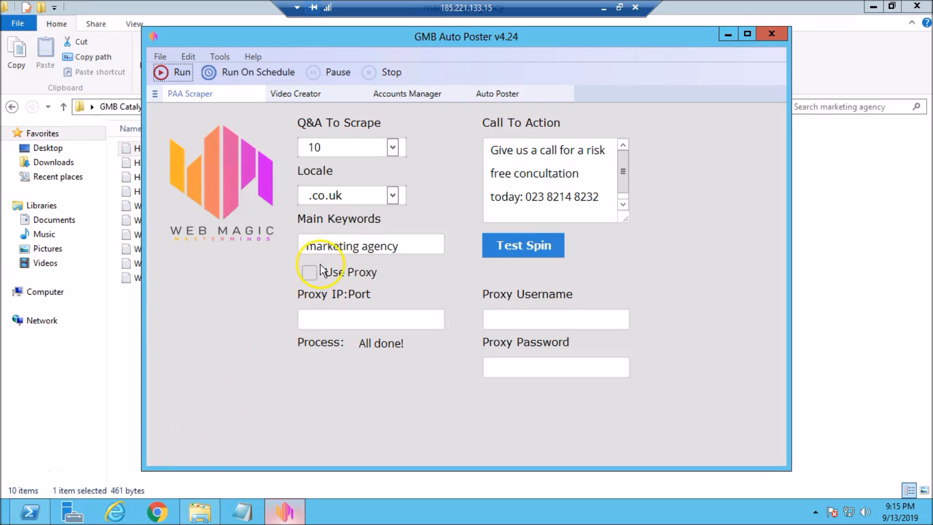
{"action": "mouse_move", "coordinate": [198, 113]}
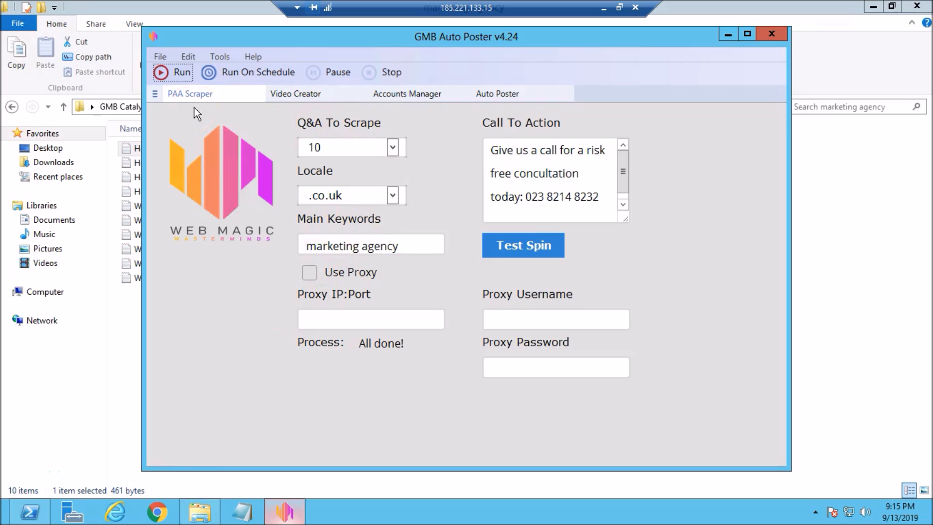
{"action": "mouse_move", "coordinate": [204, 115]}
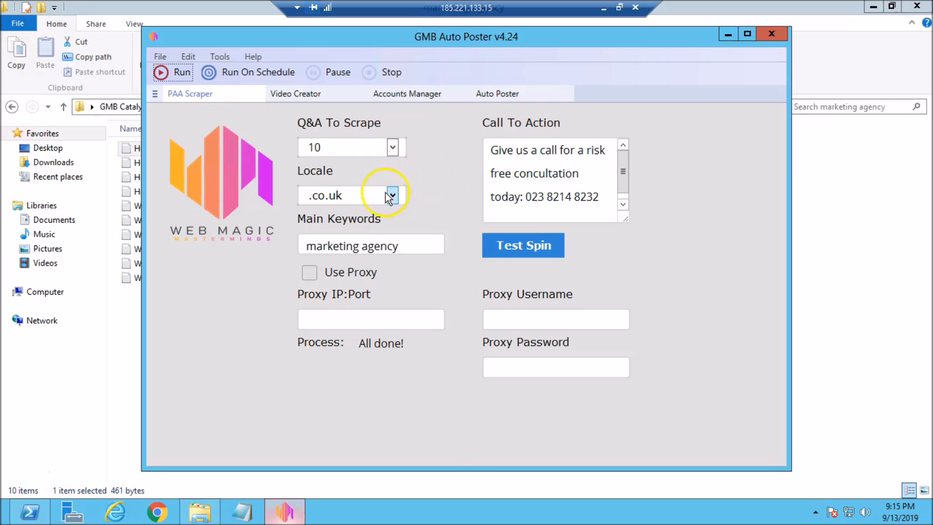
- Try the .au search locale, then set it back to .co.uk
{"action": "left_click", "coordinate": [391, 194]}
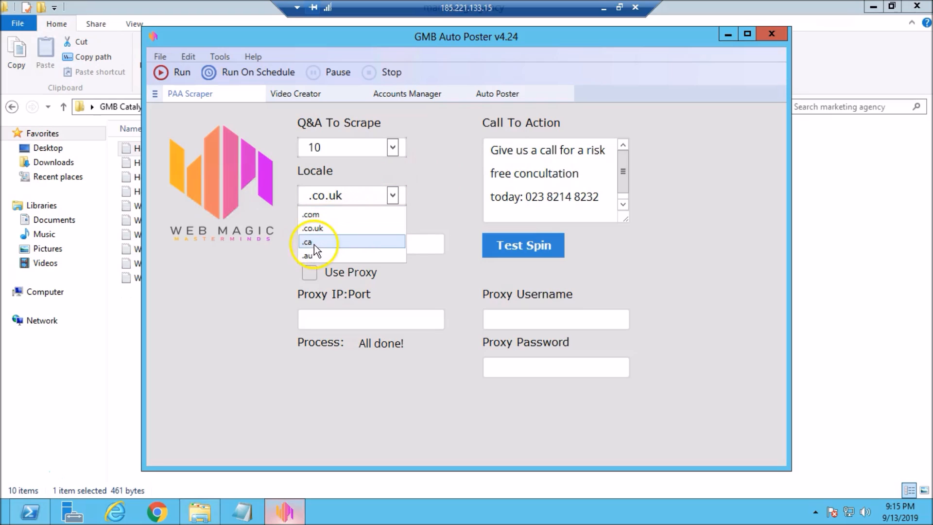
{"action": "left_click", "coordinate": [307, 255]}
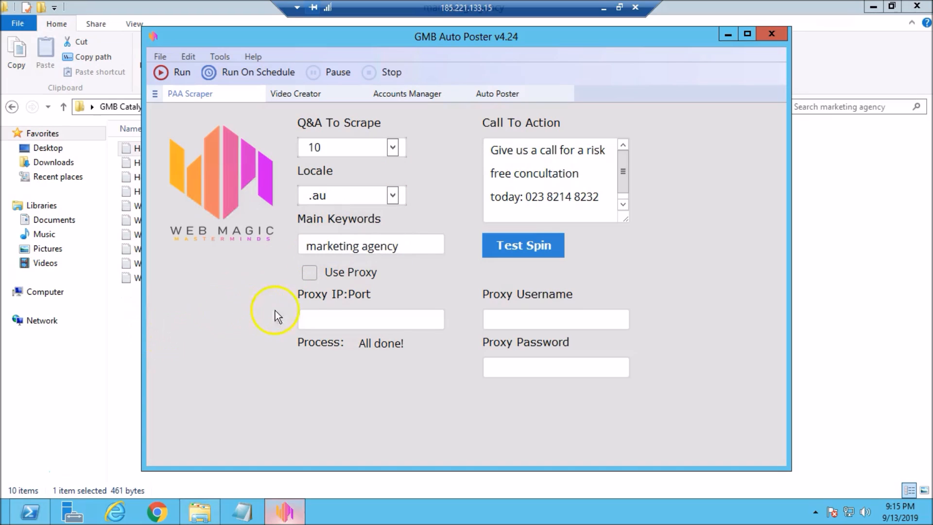
{"action": "left_click", "coordinate": [392, 195]}
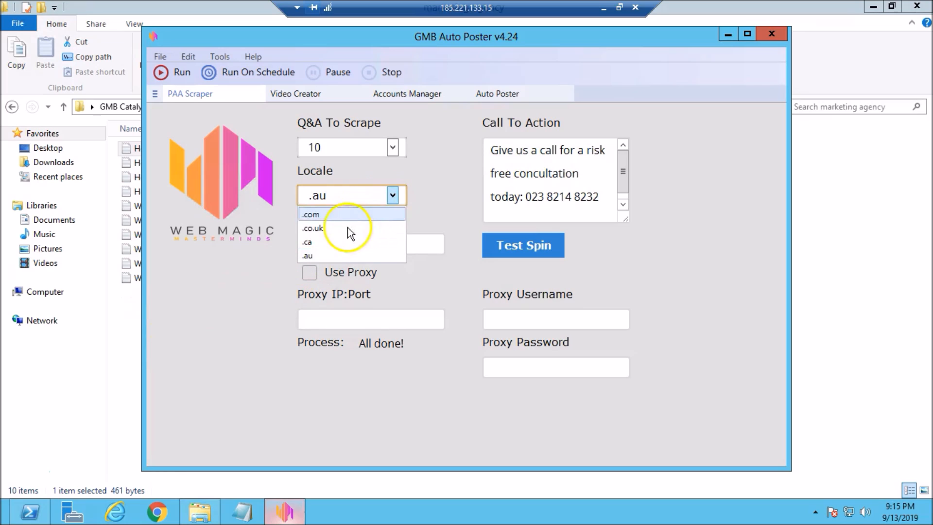
{"action": "left_click", "coordinate": [312, 227]}
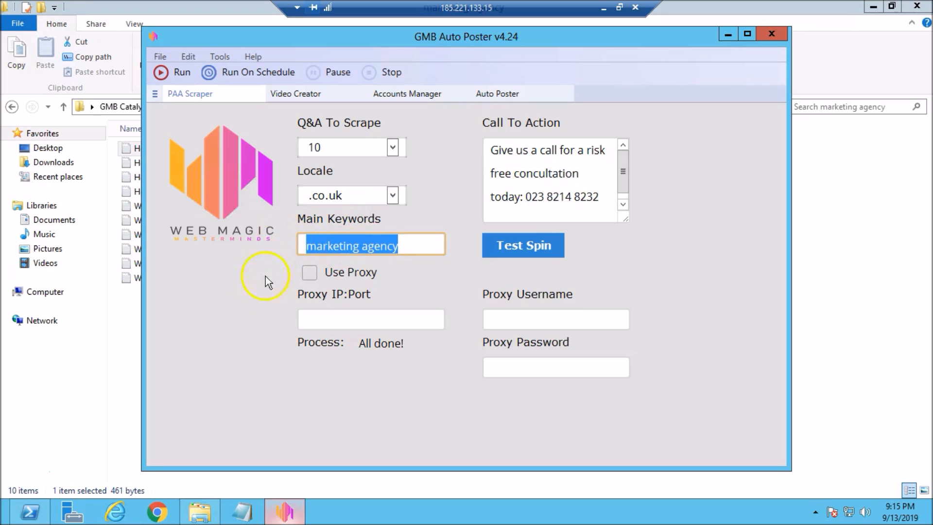
{"action": "mouse_move", "coordinate": [250, 305]}
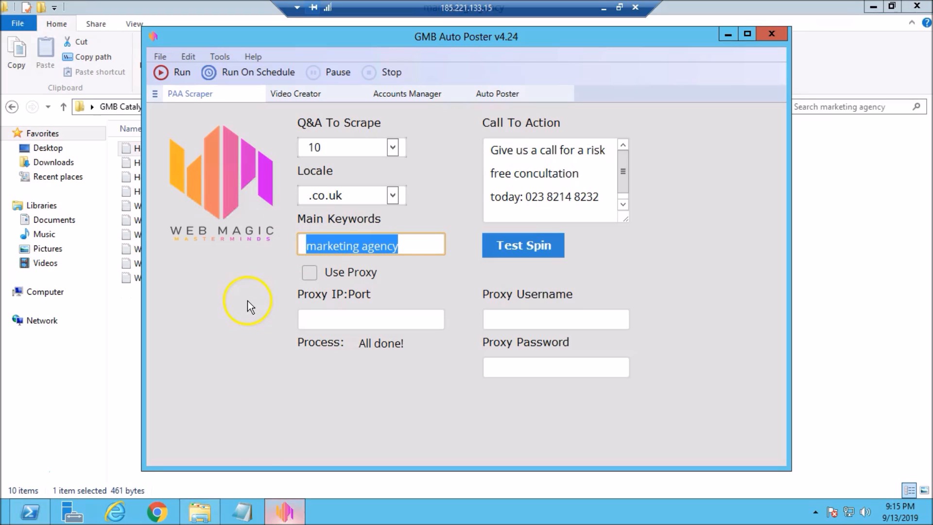
- Check the 'marketing agency' keyword and highlight the call-to-action phone number
{"action": "left_click", "coordinate": [431, 244]}
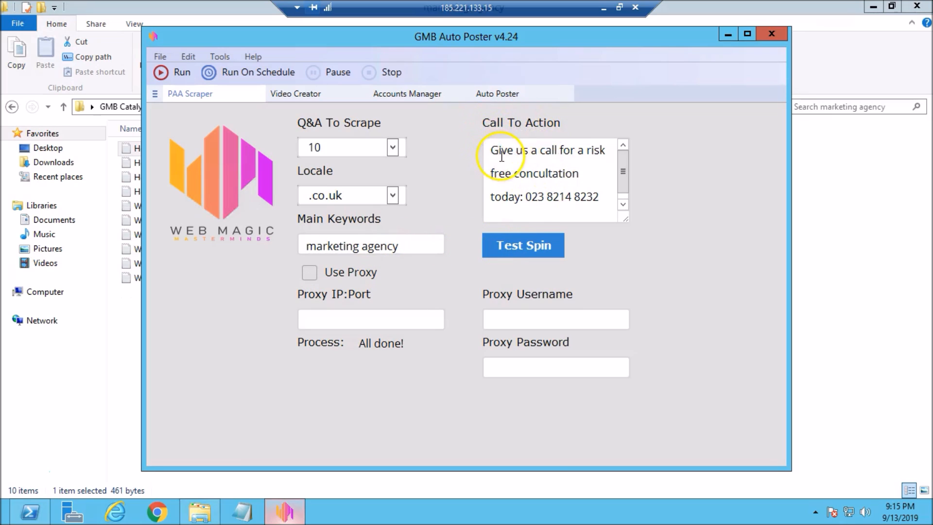
{"action": "mouse_move", "coordinate": [521, 157]}
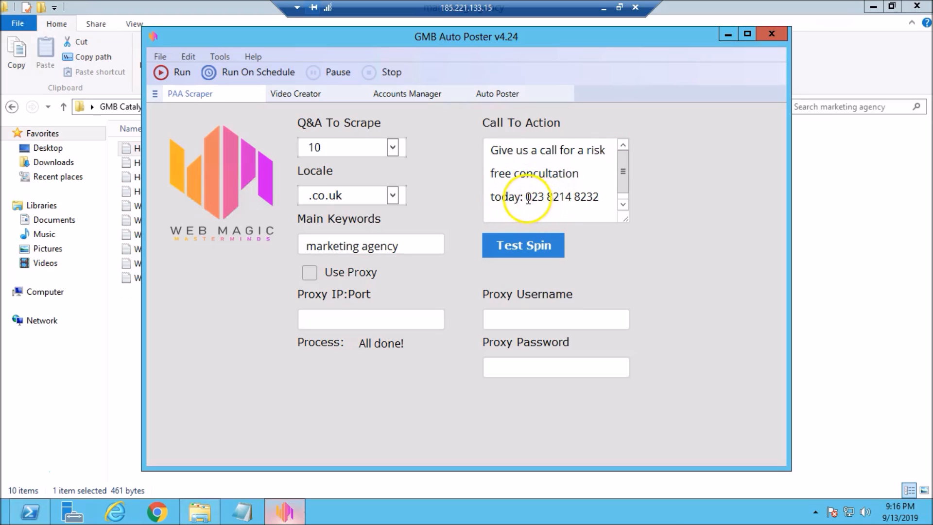
{"action": "left_click_drag", "start_coordinate": [524, 197], "coordinate": [598, 197]}
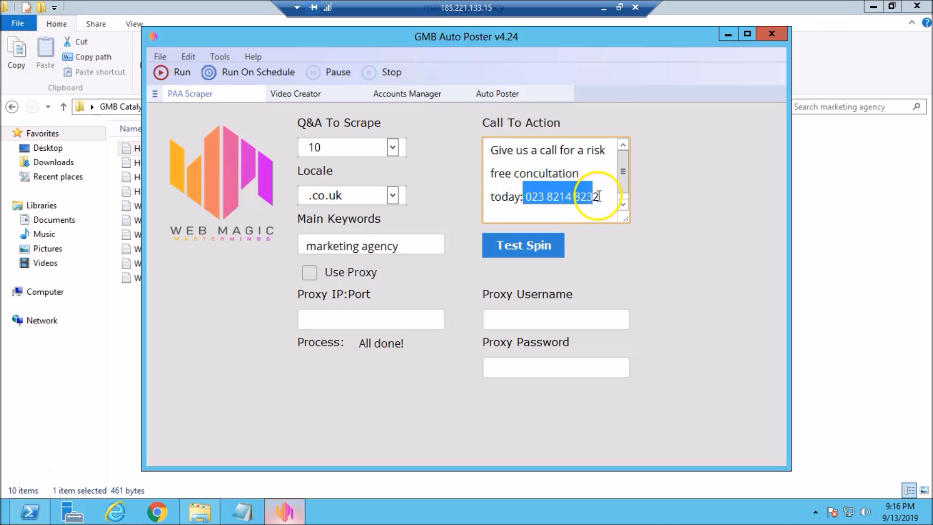
{"action": "left_click", "coordinate": [594, 196]}
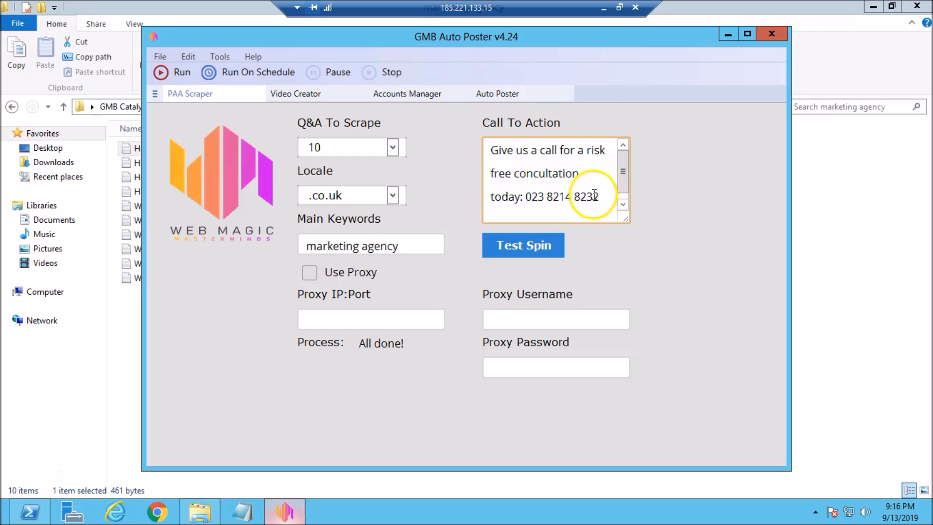
{"action": "mouse_move", "coordinate": [438, 208]}
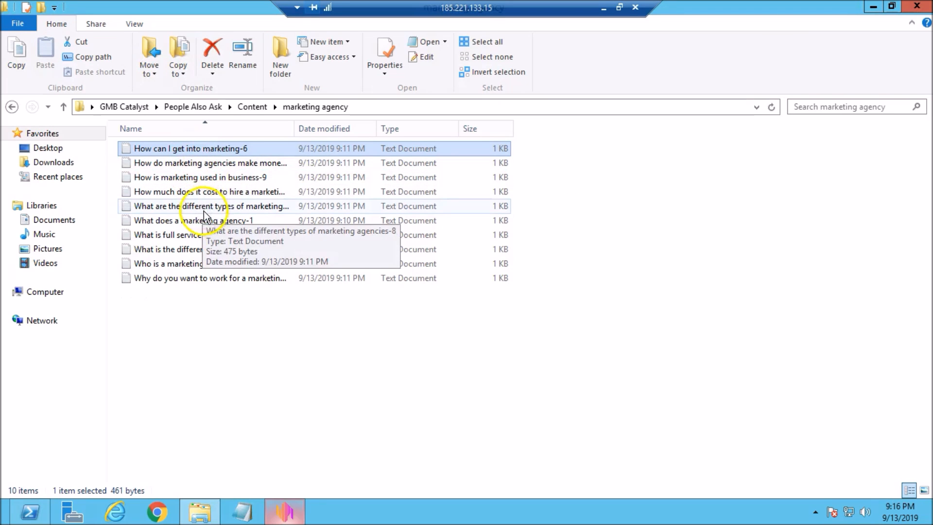
- Open 'How do marketing agencies make money-4' full screen in Notepad to read its call to action
{"action": "left_click", "coordinate": [190, 148]}
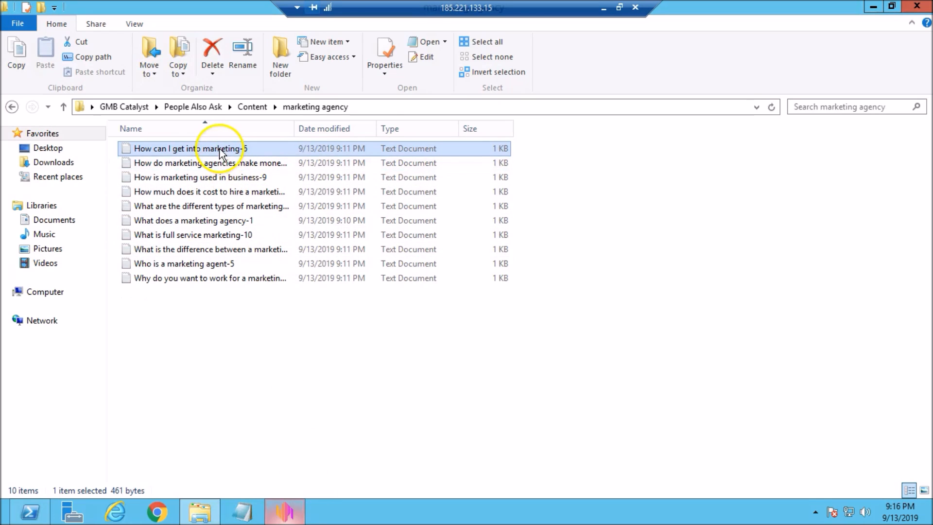
{"action": "double_click", "coordinate": [189, 148]}
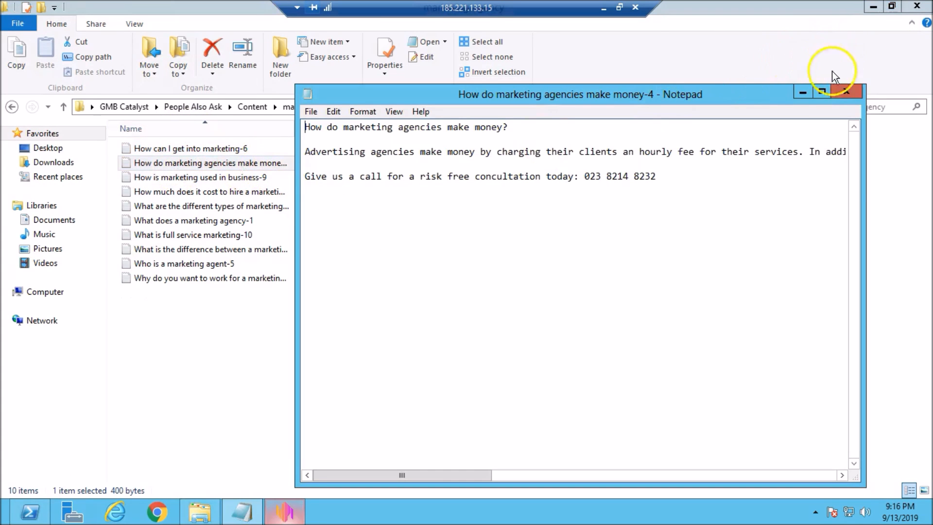
{"action": "left_click", "coordinate": [820, 92]}
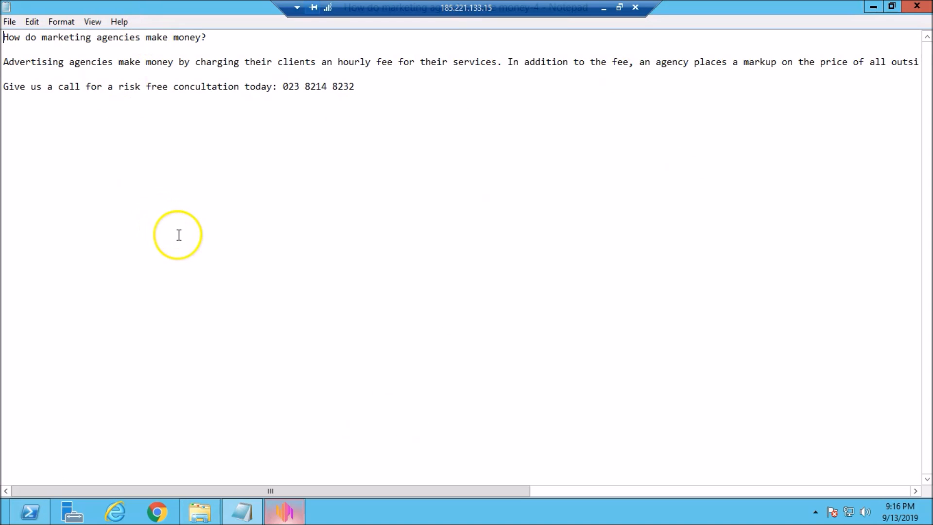
{"action": "mouse_move", "coordinate": [196, 196]}
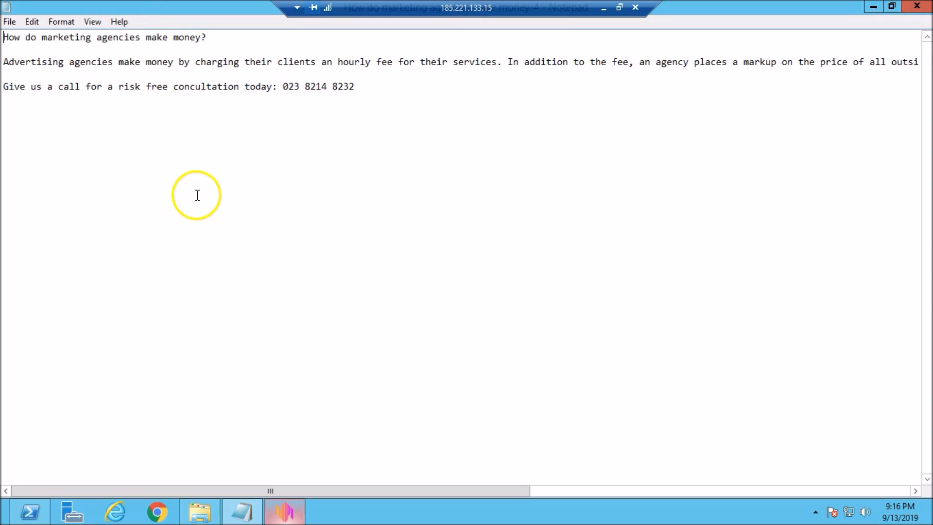
{"action": "mouse_move", "coordinate": [225, 503]}
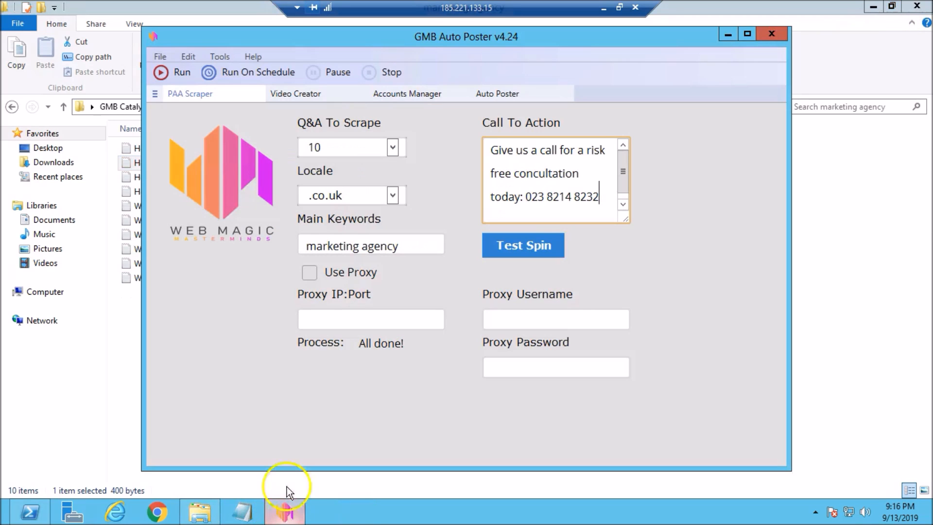
- Bring GMB Auto Poster forward and show its Video Creator settings
{"action": "left_click", "coordinate": [393, 147]}
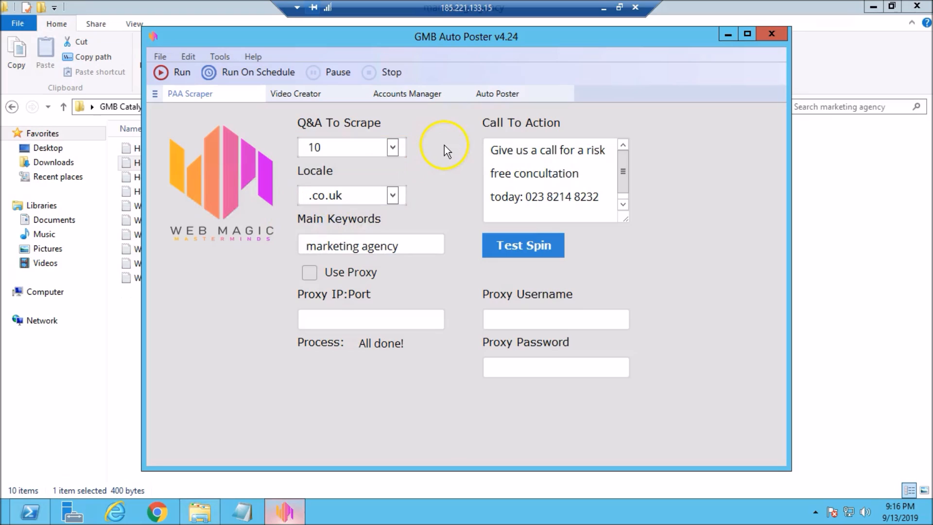
{"action": "mouse_move", "coordinate": [313, 183]}
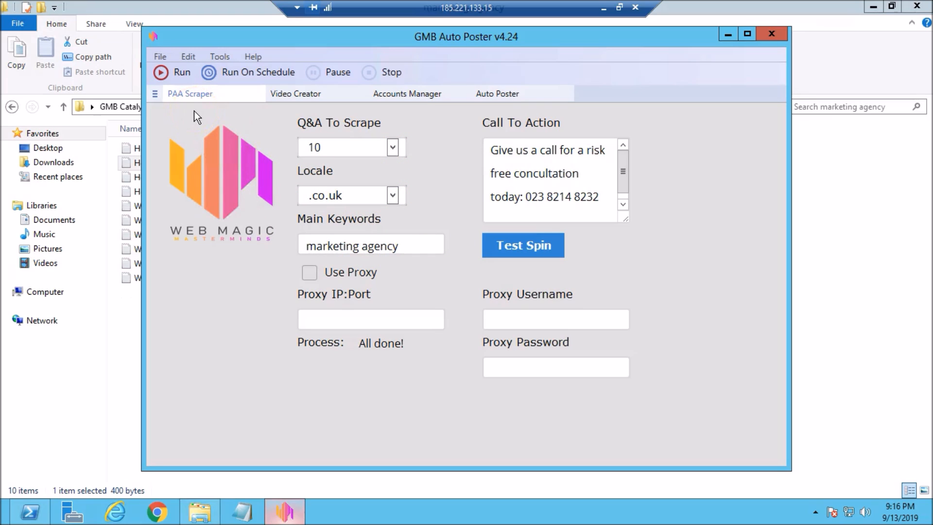
{"action": "mouse_move", "coordinate": [443, 180]}
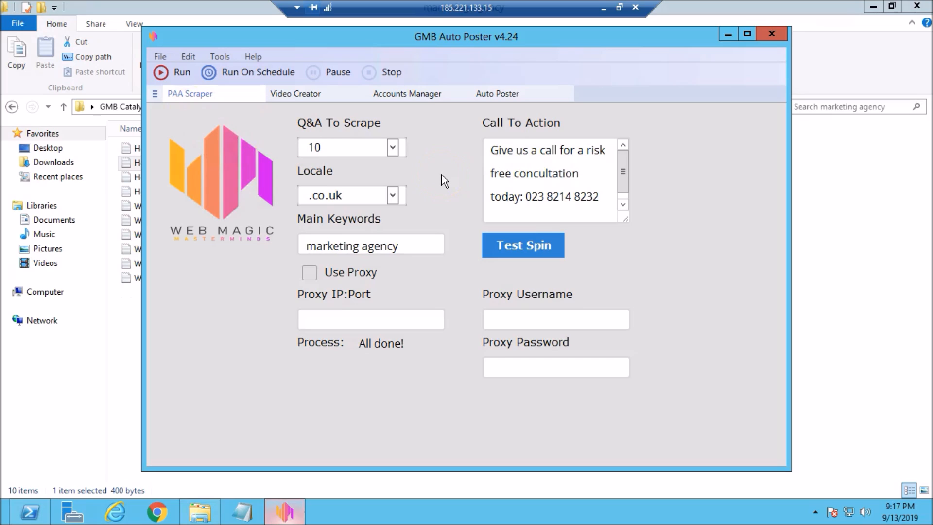
{"action": "mouse_move", "coordinate": [400, 172]}
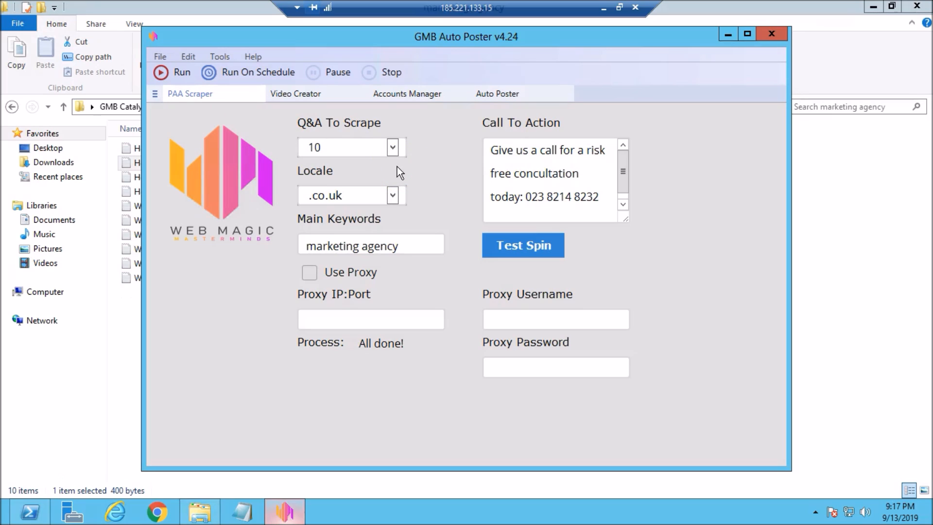
{"action": "left_click", "coordinate": [295, 93]}
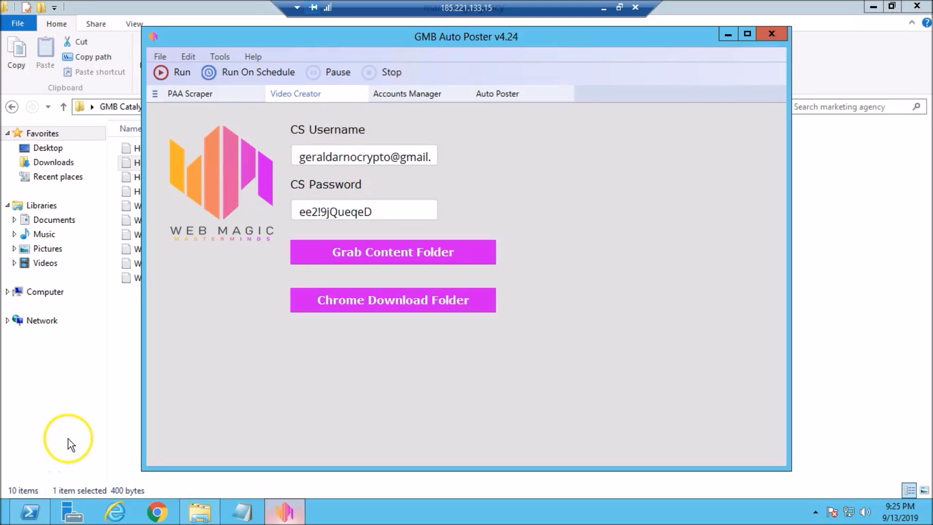
{"action": "mouse_move", "coordinate": [86, 376]}
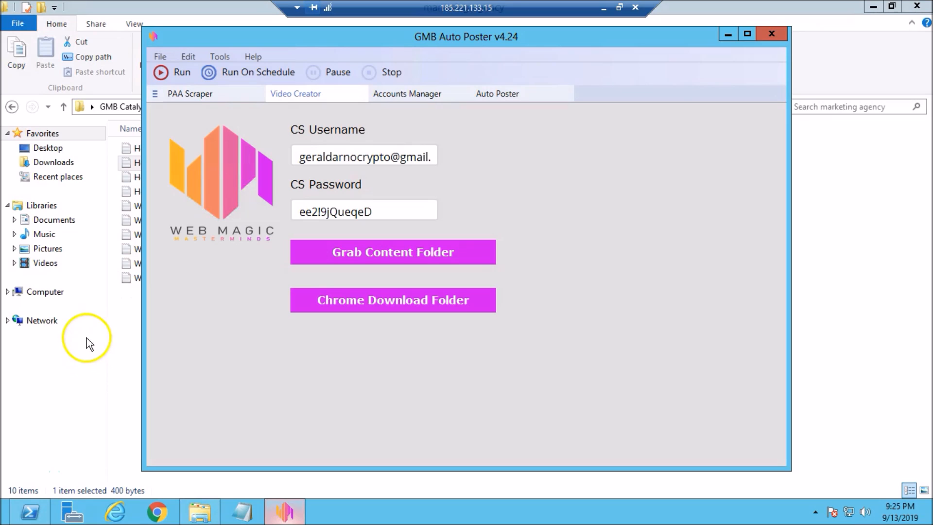
{"action": "mouse_move", "coordinate": [88, 346]}
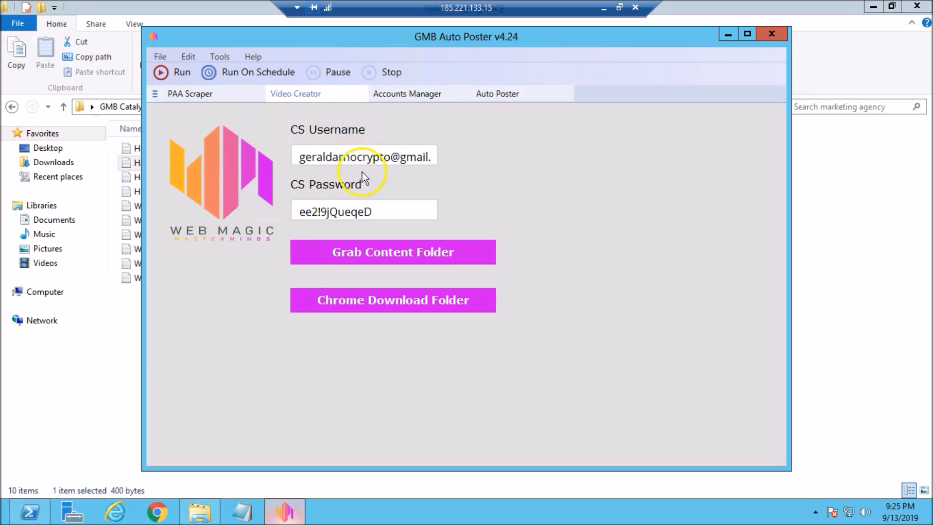
{"action": "mouse_move", "coordinate": [304, 159]}
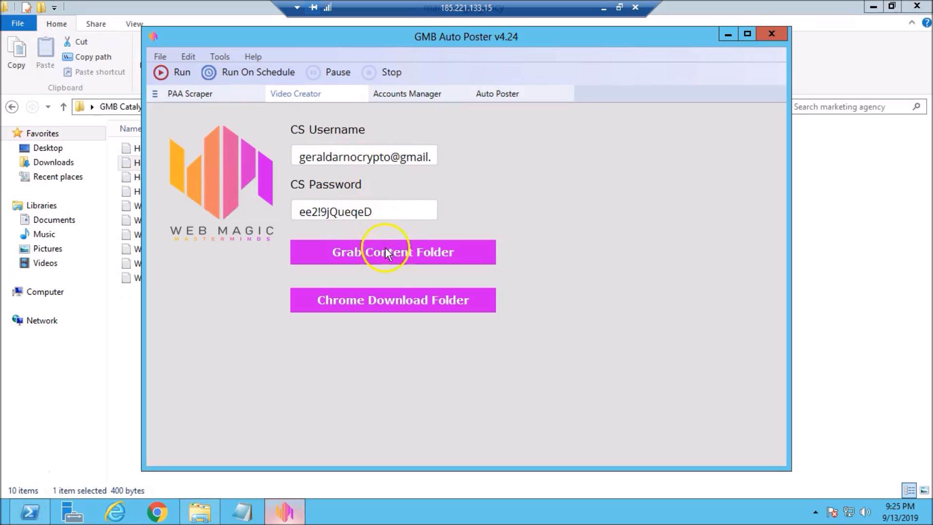
- Choose People Also Ask > Content > marketing agency as the content folder
{"action": "left_click", "coordinate": [392, 252]}
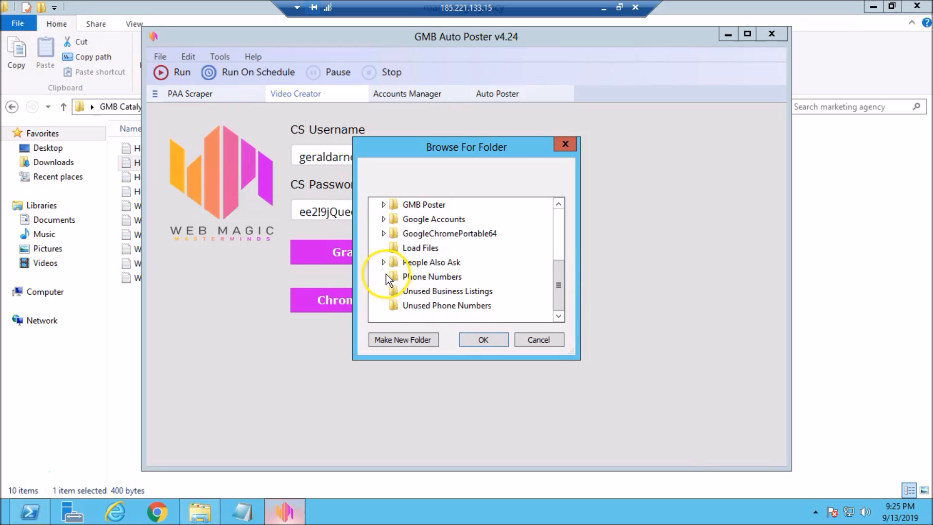
{"action": "left_click", "coordinate": [384, 262]}
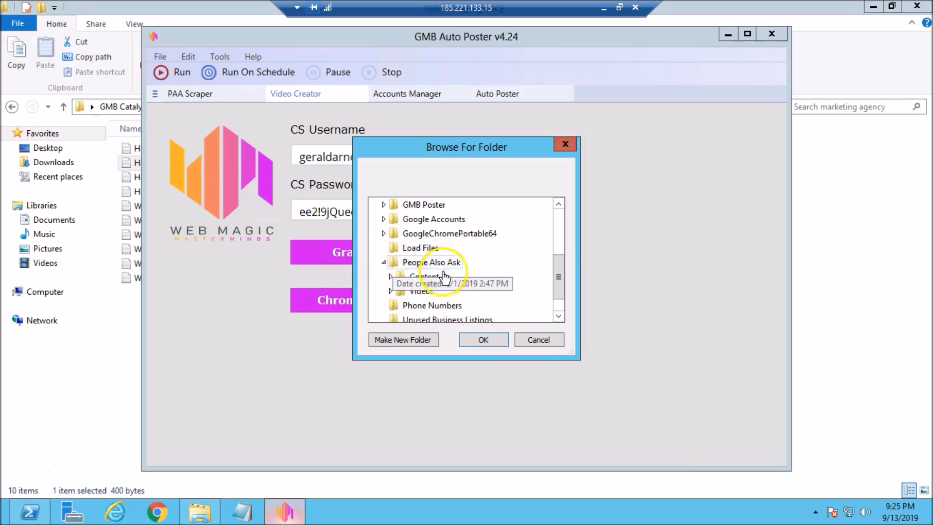
{"action": "left_click", "coordinate": [391, 276]}
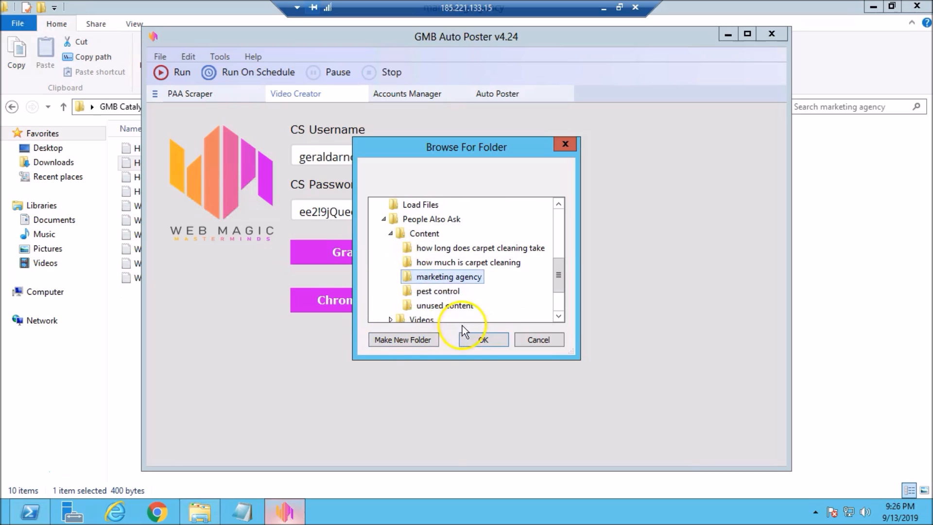
{"action": "left_click", "coordinate": [482, 339]}
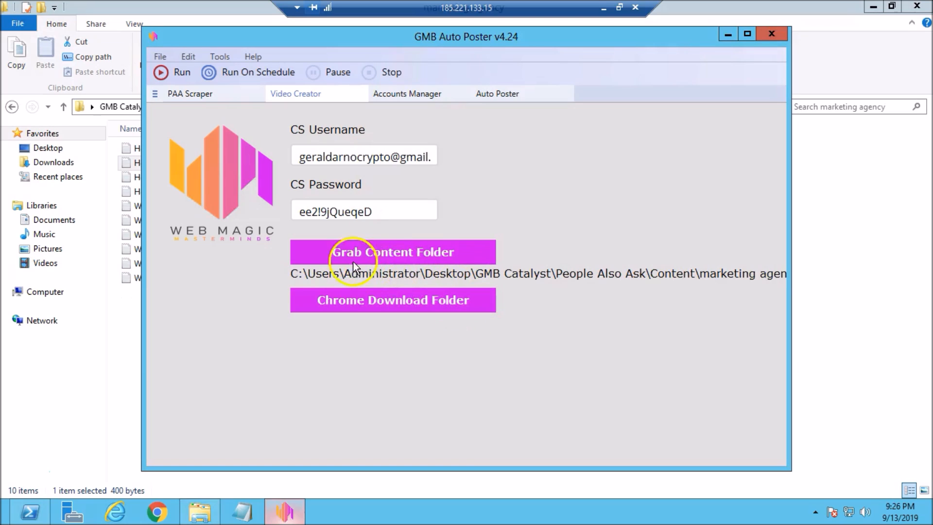
{"action": "mouse_move", "coordinate": [384, 297]}
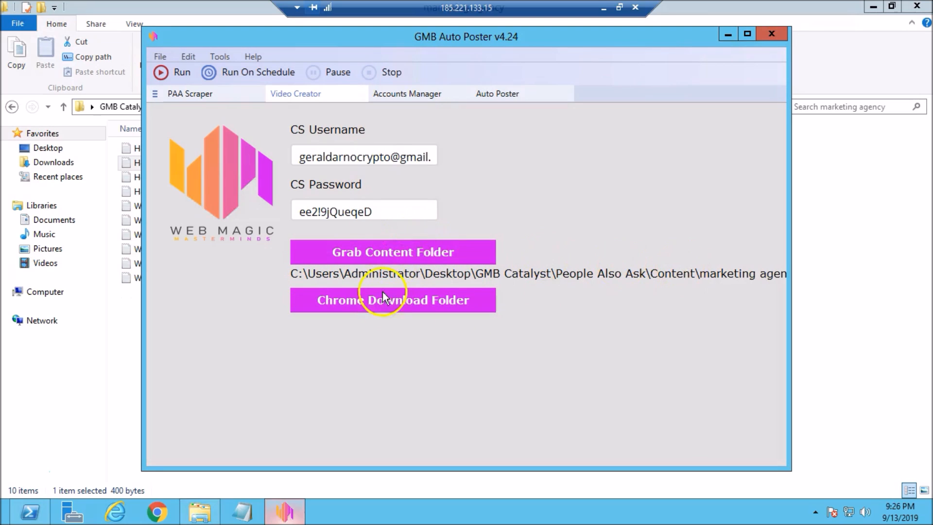
- Choose the Administrator Downloads folder as the Chrome download folder
{"action": "left_click", "coordinate": [392, 299]}
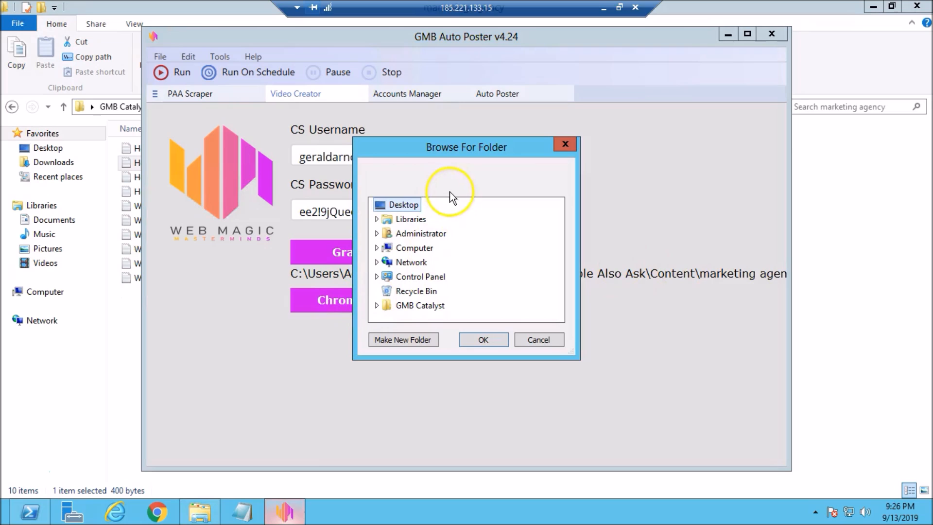
{"action": "mouse_move", "coordinate": [369, 263]}
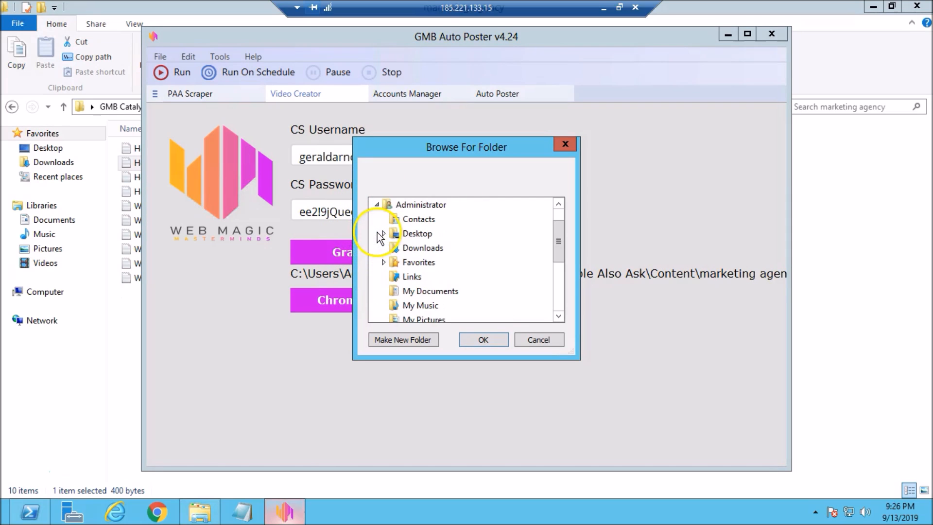
{"action": "left_click", "coordinate": [422, 247]}
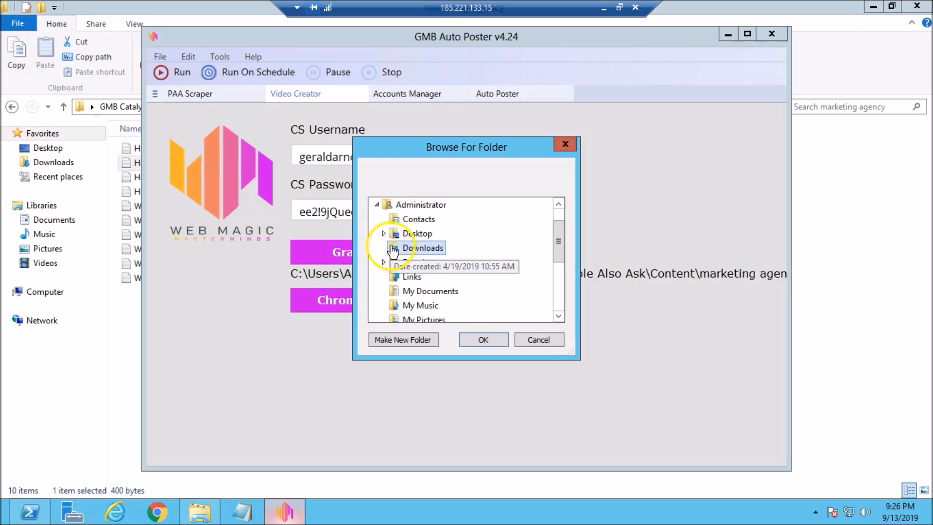
{"action": "left_click", "coordinate": [483, 339]}
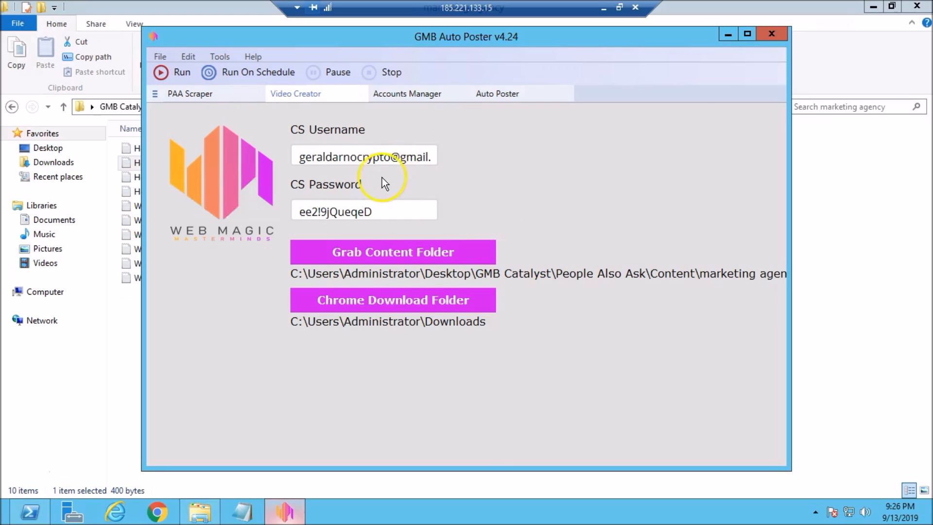
{"action": "mouse_move", "coordinate": [379, 196]}
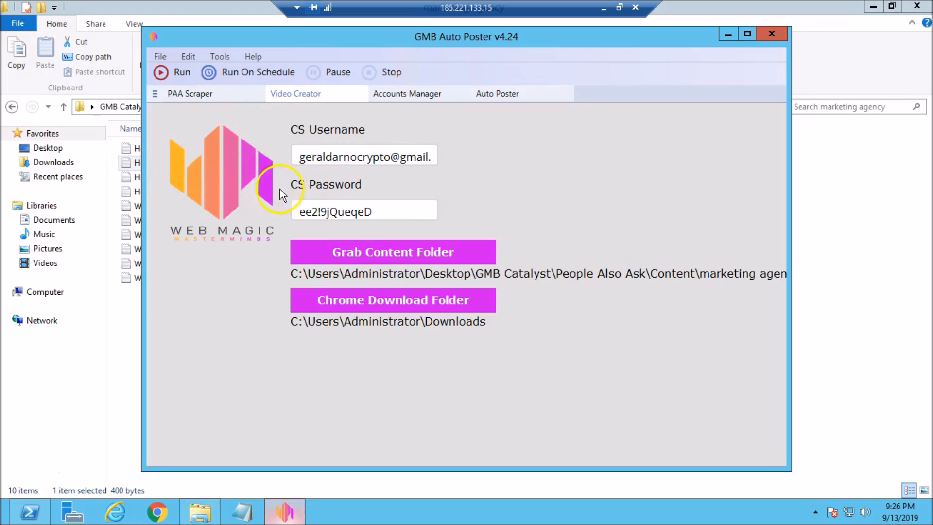
{"action": "mouse_move", "coordinate": [334, 134]}
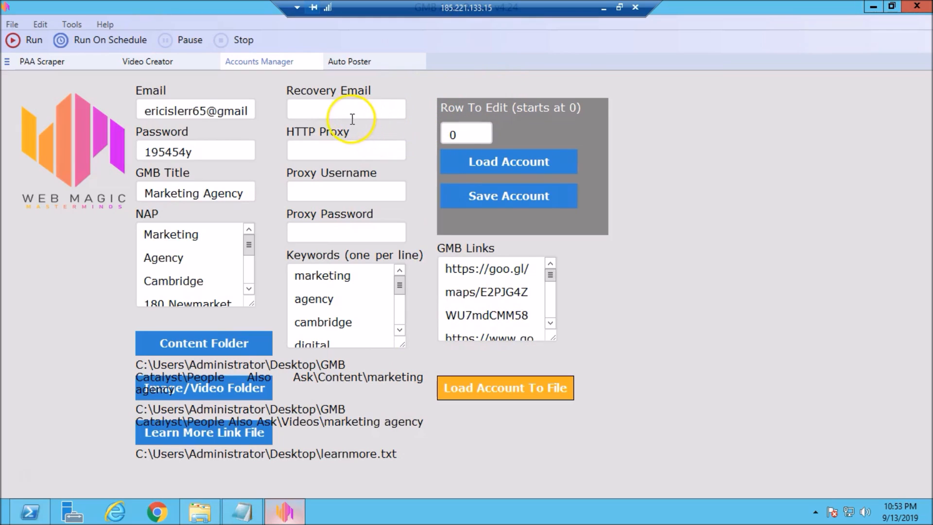
{"action": "mouse_move", "coordinate": [323, 125]}
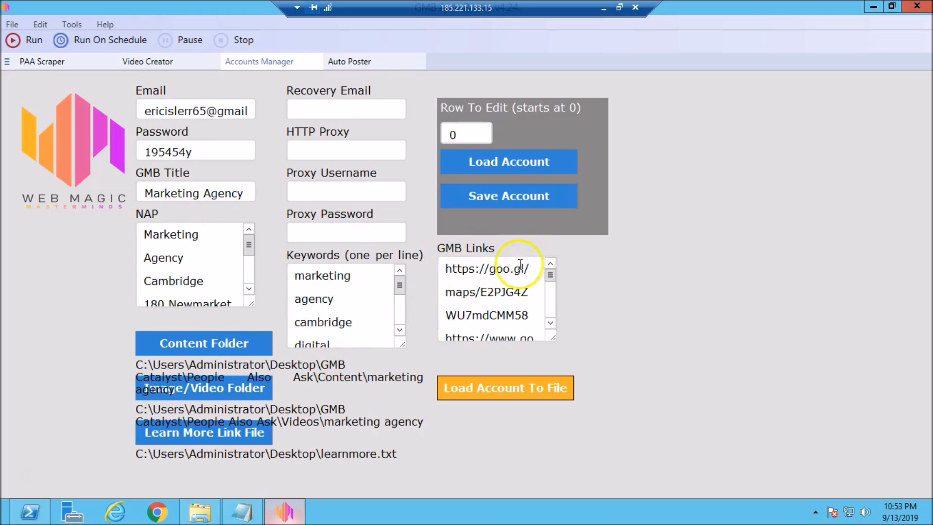
{"action": "mouse_move", "coordinate": [434, 251]}
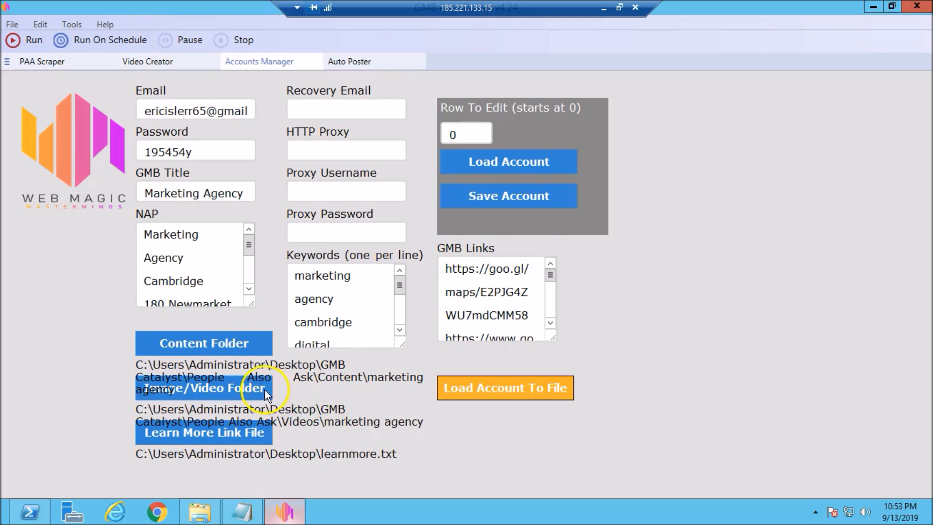
{"action": "mouse_move", "coordinate": [330, 448]}
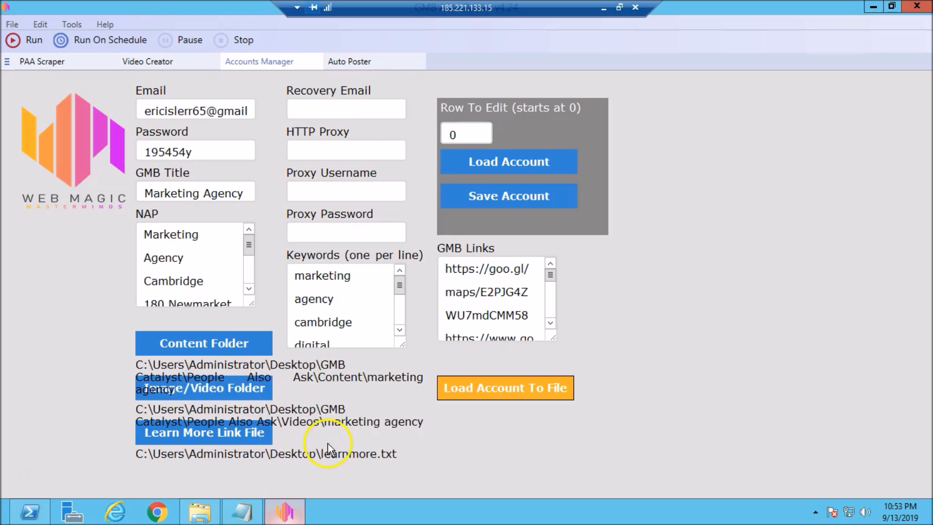
{"action": "mouse_move", "coordinate": [316, 464]}
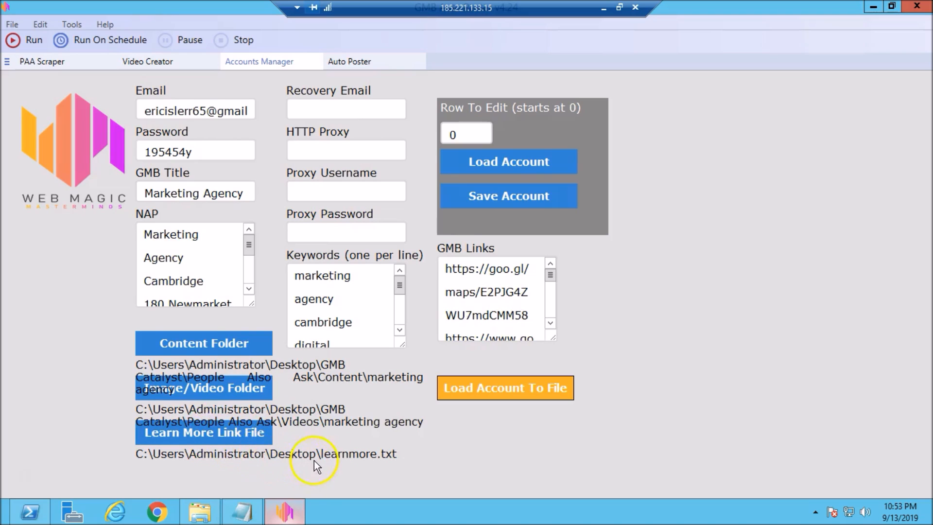
{"action": "mouse_move", "coordinate": [304, 455]}
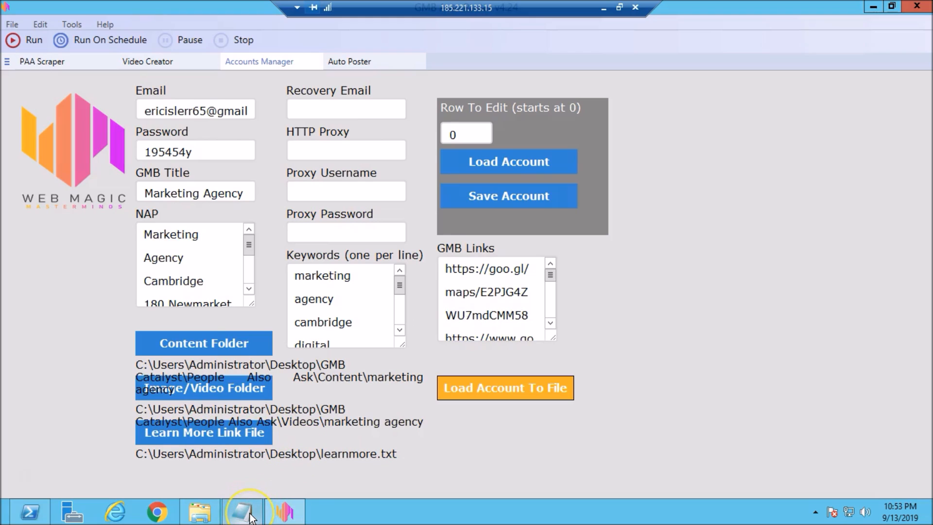
- Keep the marketing agency account profile with its GMB links and paths on display
{"action": "left_click", "coordinate": [241, 511]}
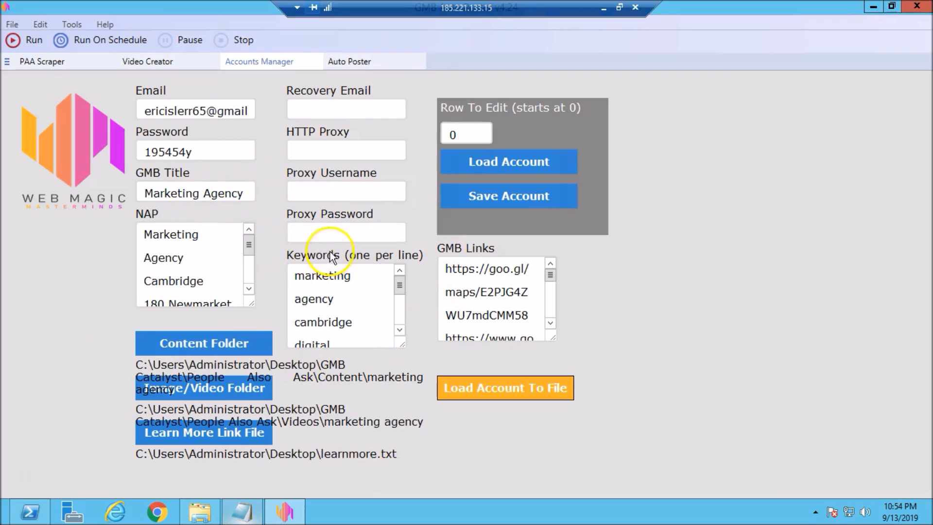
- Load 1.csv as the Google accounts file in the Auto Poster tab
{"action": "left_click", "coordinate": [350, 61]}
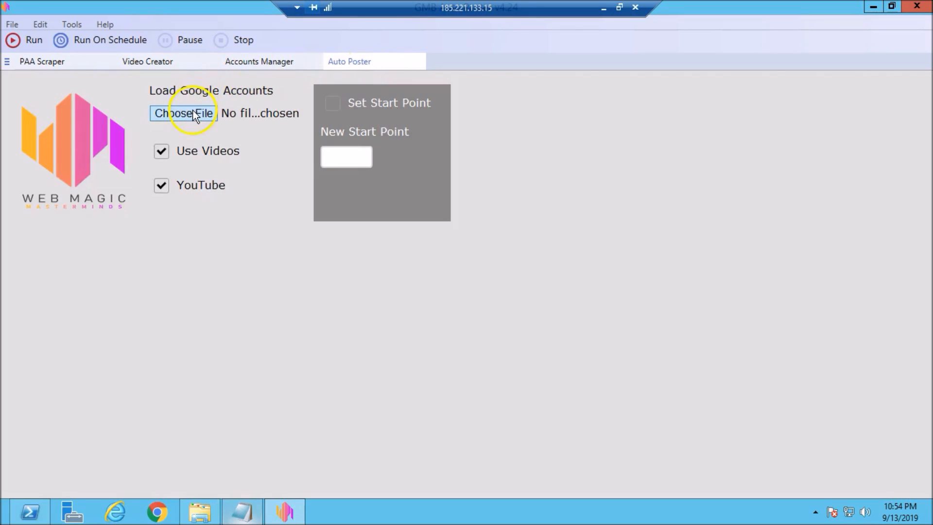
{"action": "mouse_move", "coordinate": [193, 117]}
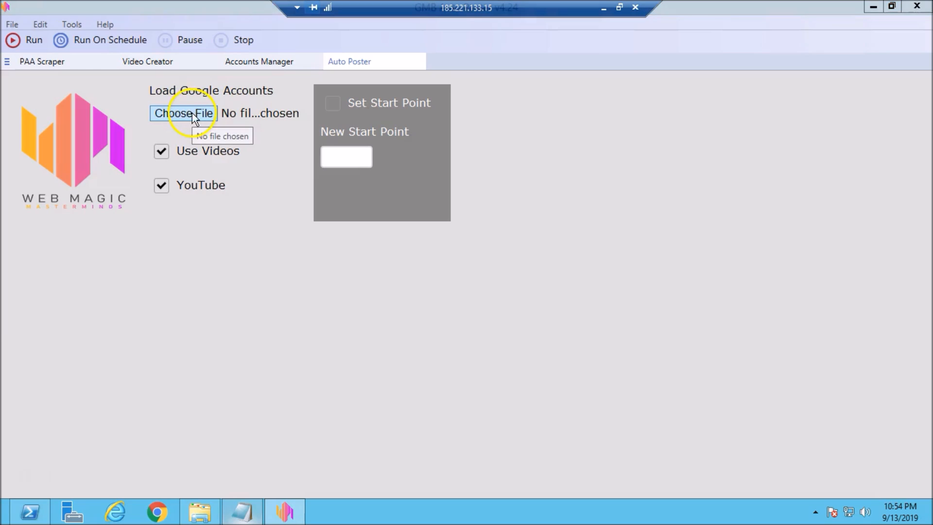
{"action": "left_click", "coordinate": [183, 114]}
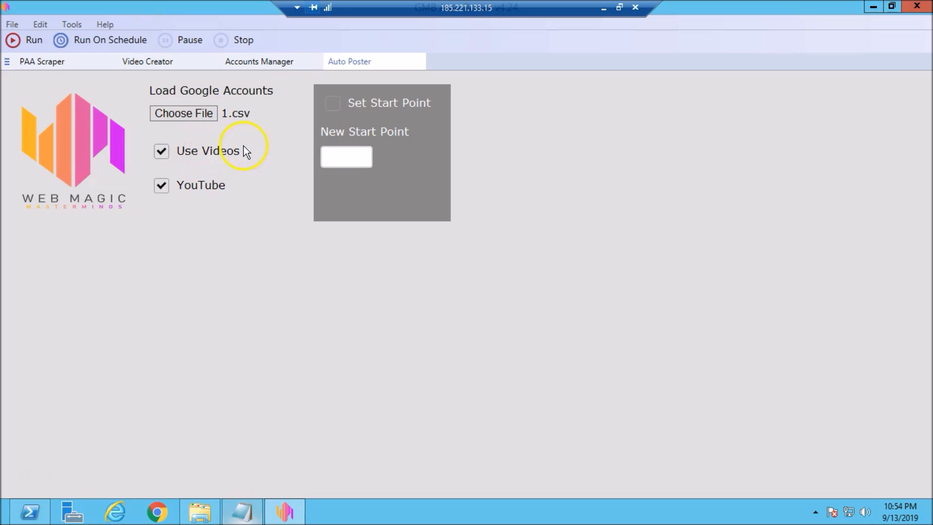
{"action": "mouse_move", "coordinate": [257, 130]}
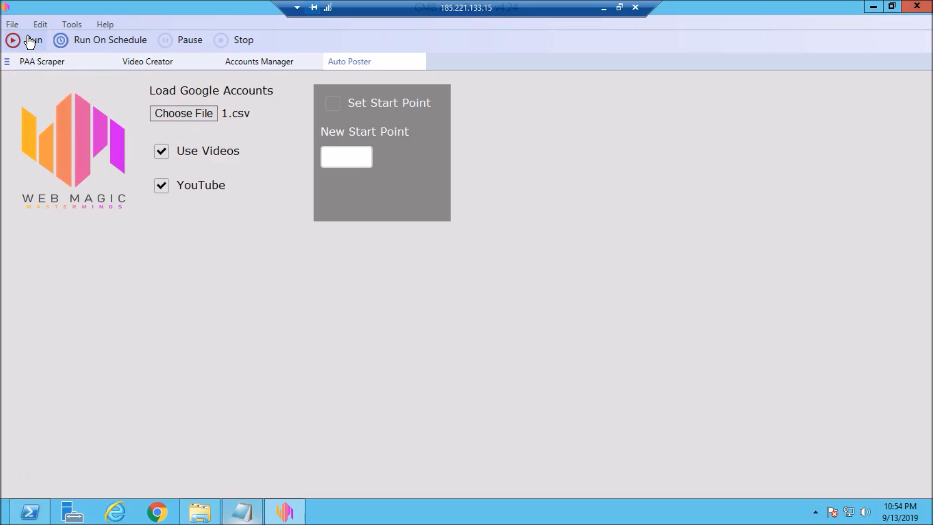
{"action": "mouse_move", "coordinate": [71, 24]}
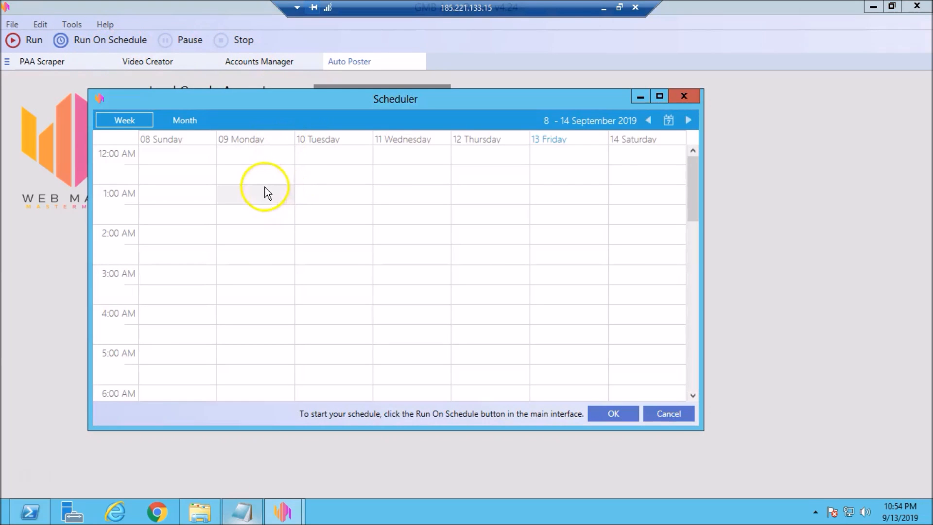
{"action": "mouse_move", "coordinate": [614, 125]}
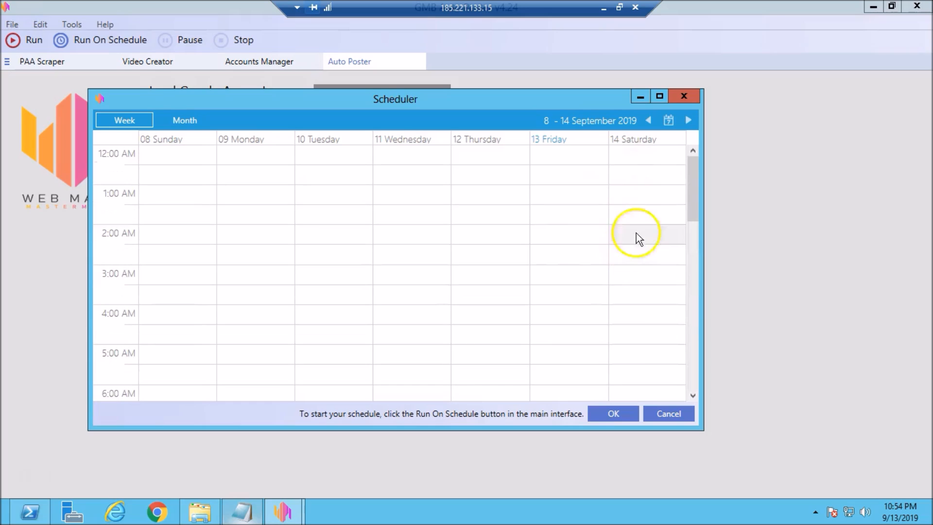
- Add a daily repeating RunPoster event for Sep 14, 2019 10:00 AM, then run the poster
{"action": "scroll", "scroll_direction": "down", "scroll_amount": 3}
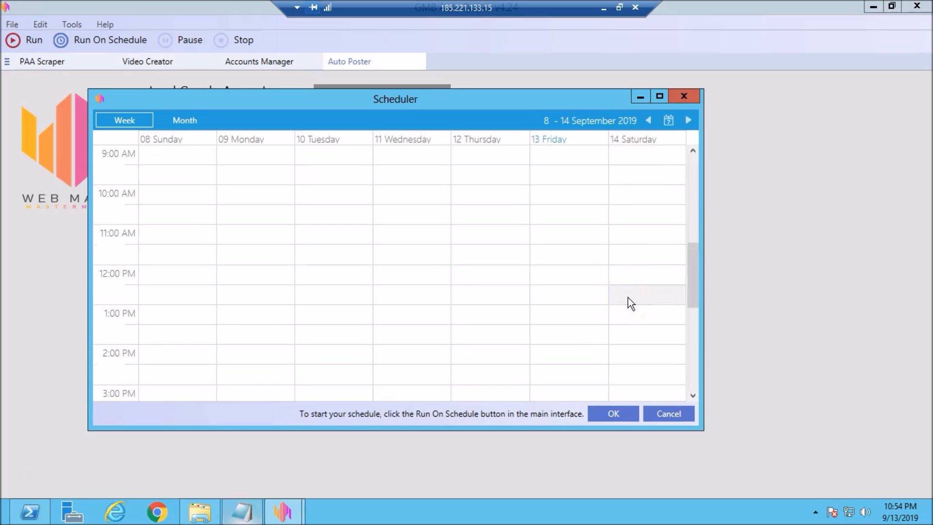
{"action": "mouse_move", "coordinate": [641, 205]}
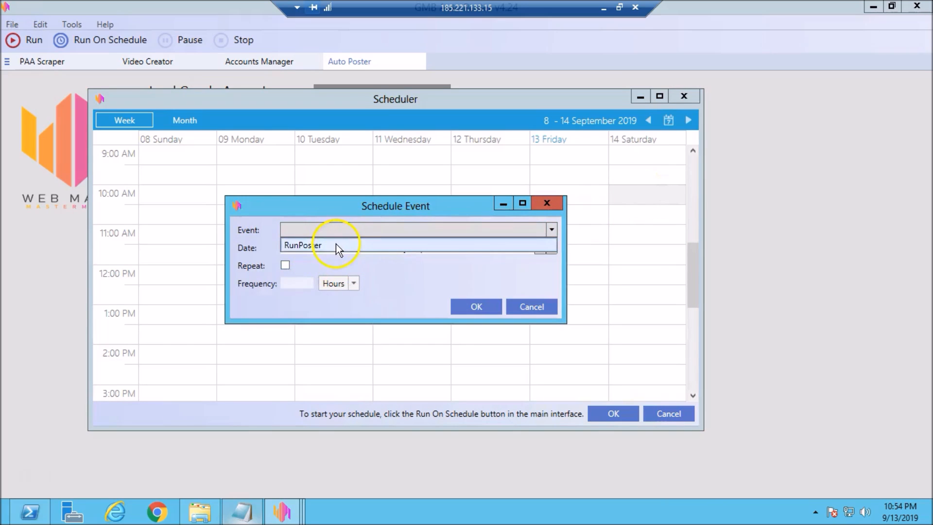
{"action": "left_click", "coordinate": [302, 244]}
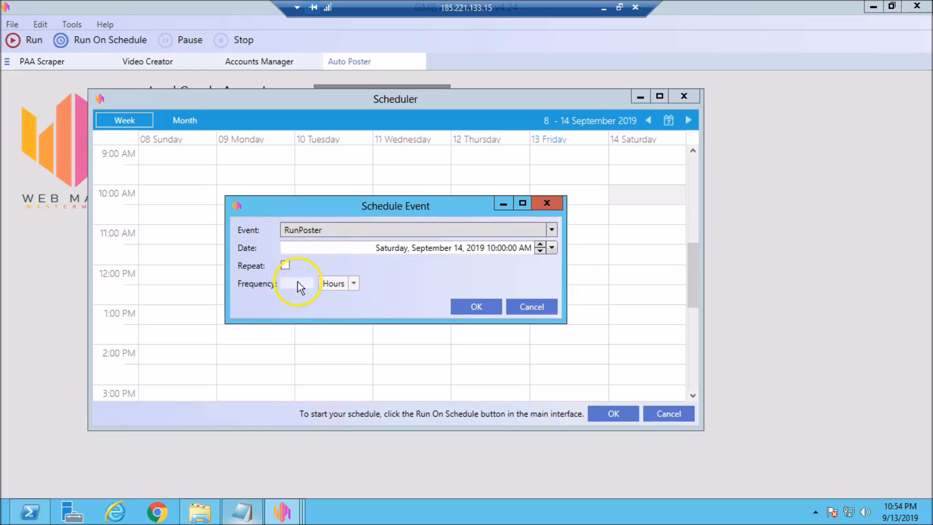
{"action": "left_click", "coordinate": [285, 265]}
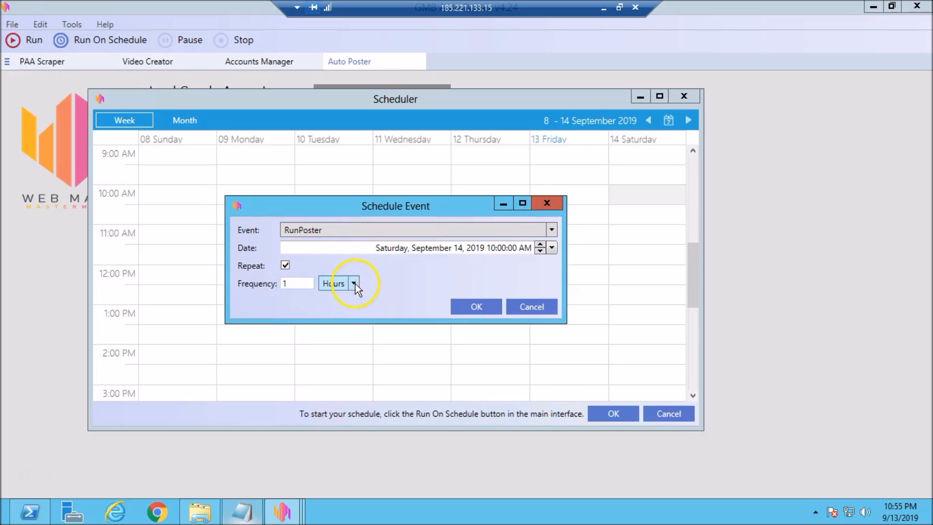
{"action": "left_click", "coordinate": [355, 283]}
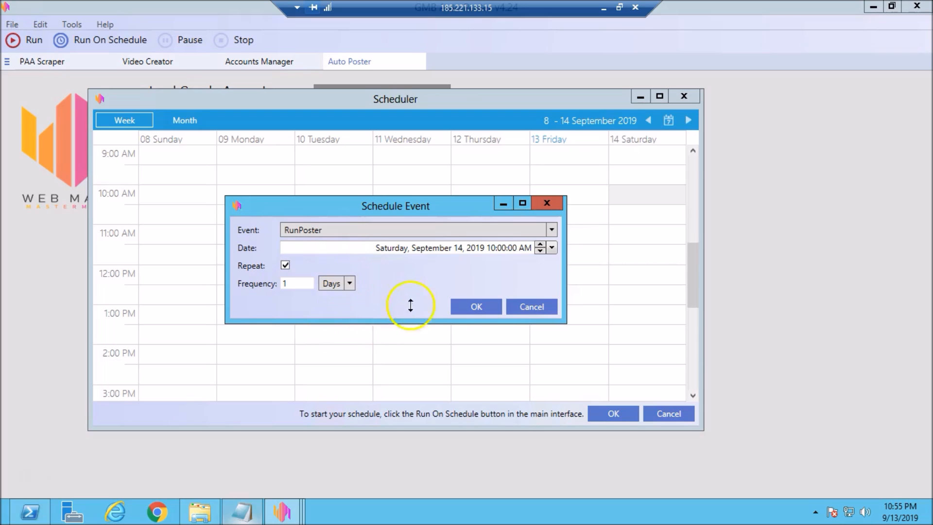
{"action": "left_click", "coordinate": [475, 306]}
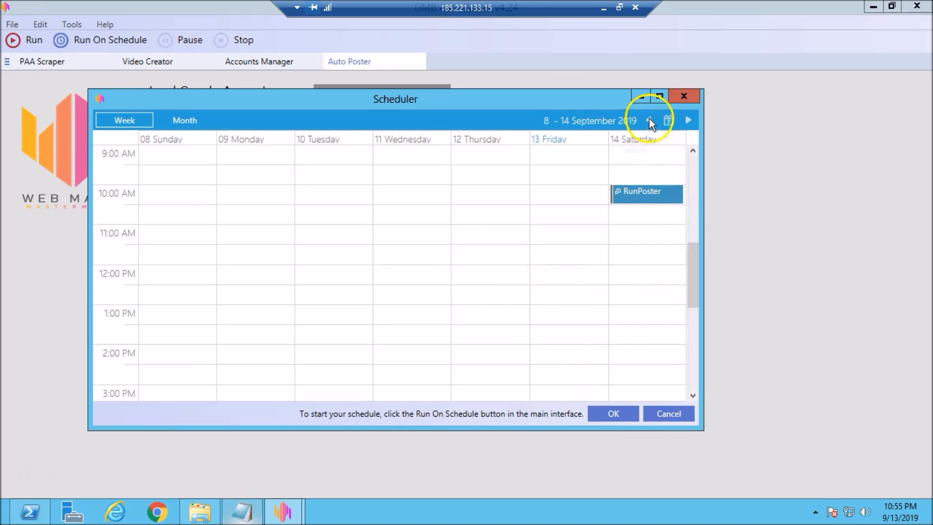
{"action": "mouse_move", "coordinate": [630, 157]}
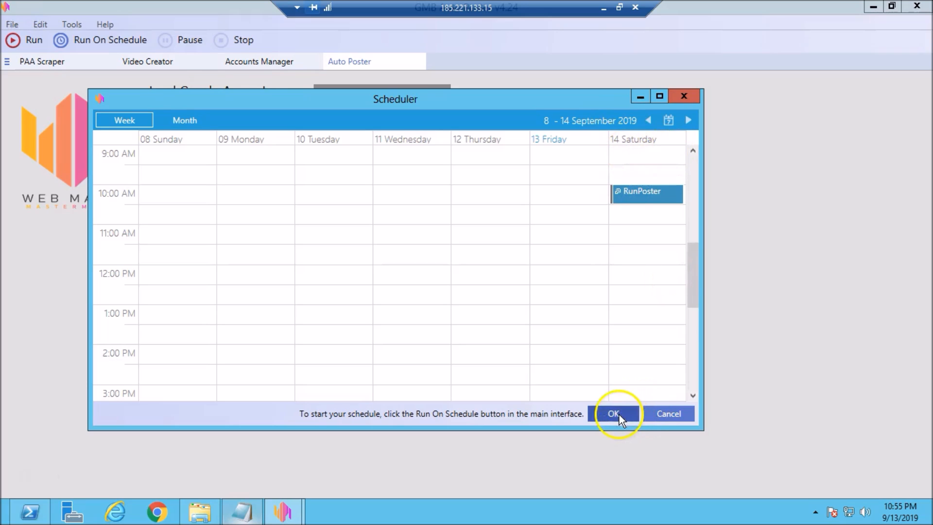
{"action": "left_click", "coordinate": [615, 413]}
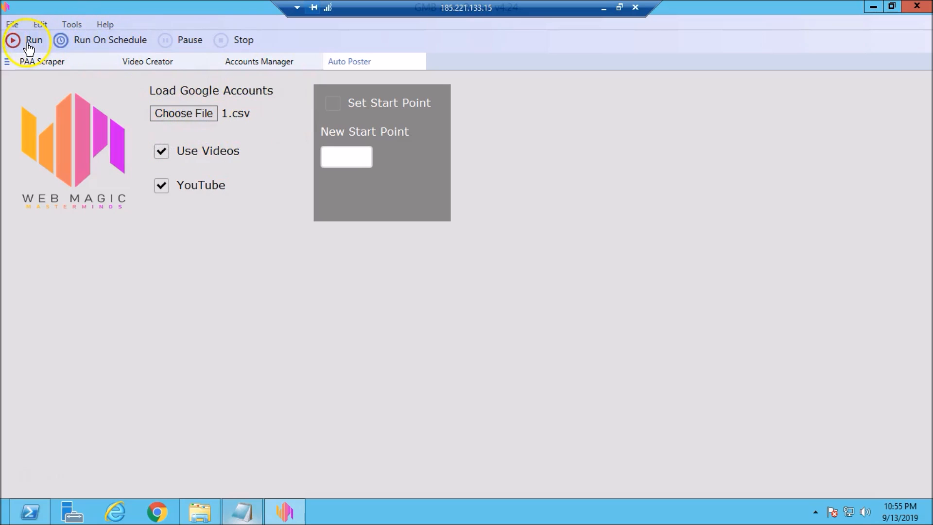
{"action": "left_click", "coordinate": [24, 40]}
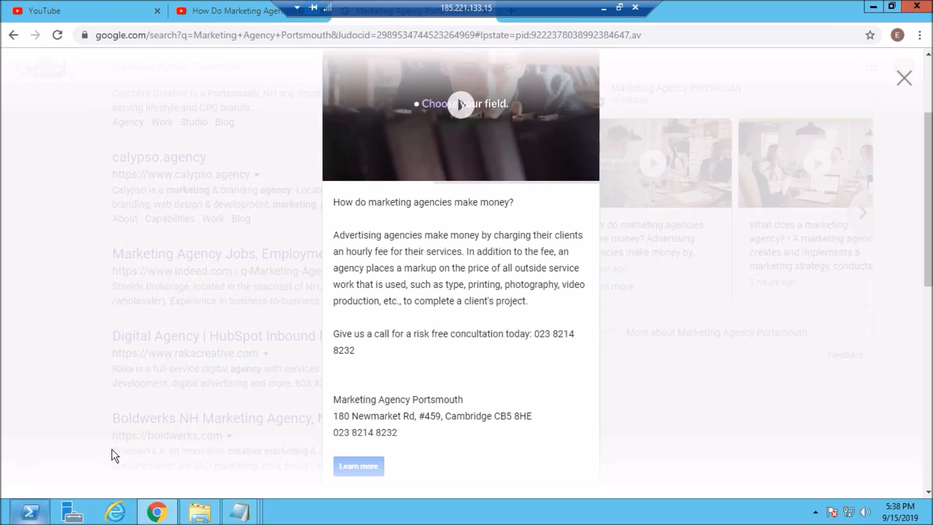
- Close the enlarged Marketing Agency Portsmouth post view
{"action": "left_click", "coordinate": [238, 10]}
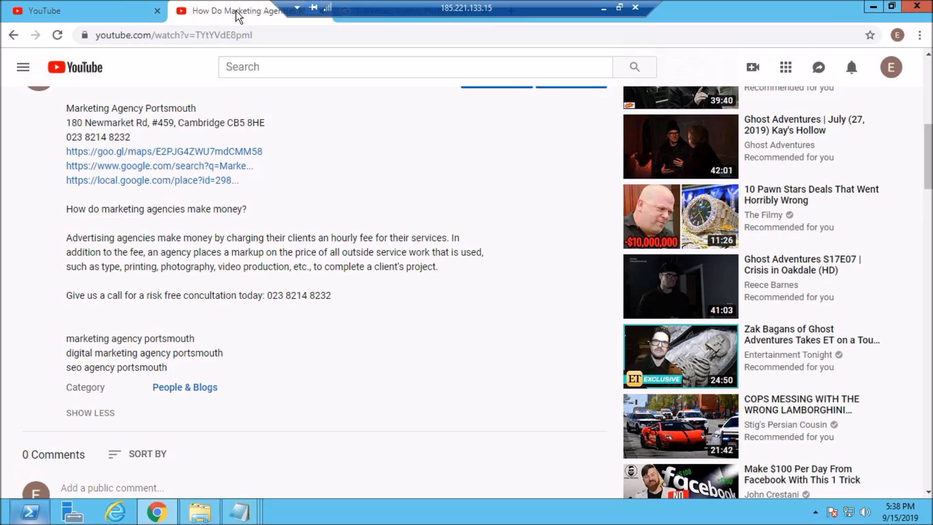
{"action": "mouse_move", "coordinate": [156, 127]}
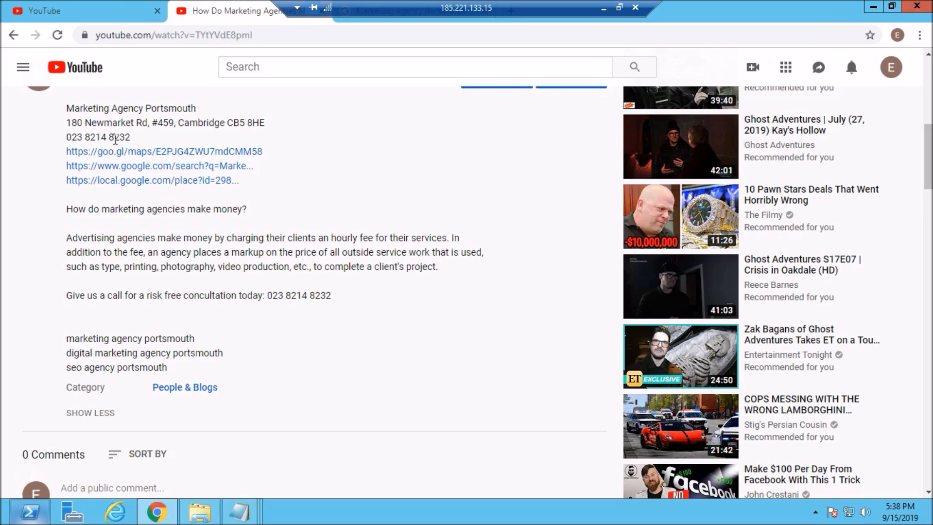
{"action": "mouse_move", "coordinate": [101, 151]}
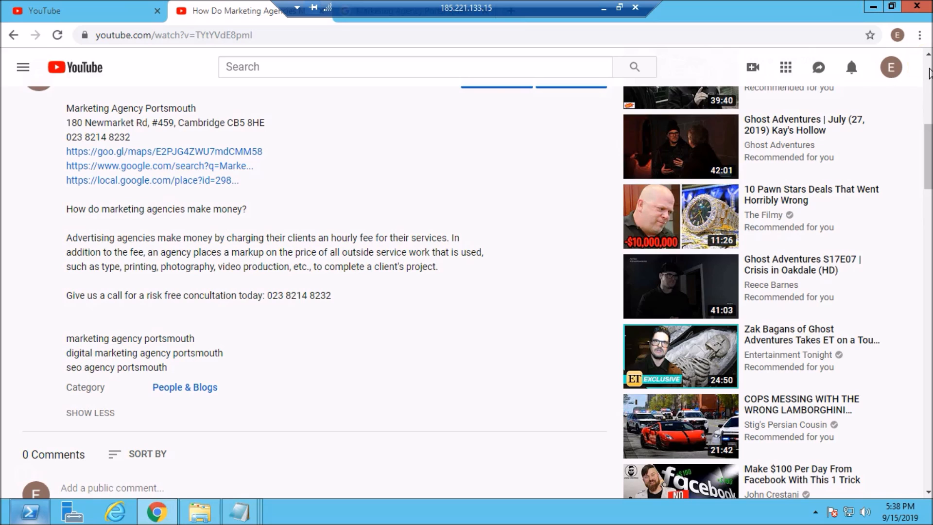
- Scroll up to the 'How Do Marketing Agencies Make Money?' video player after checking its description
{"action": "scroll", "scroll_direction": "up", "scroll_amount": 3}
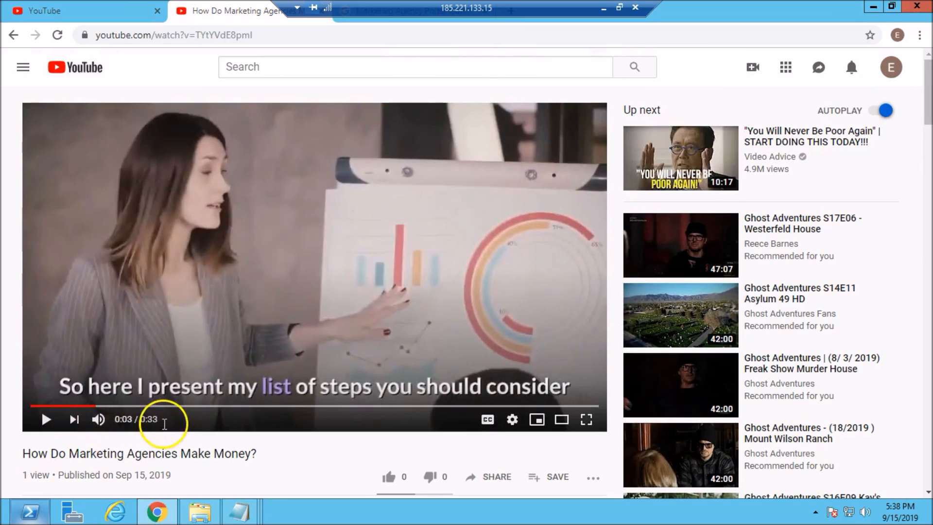